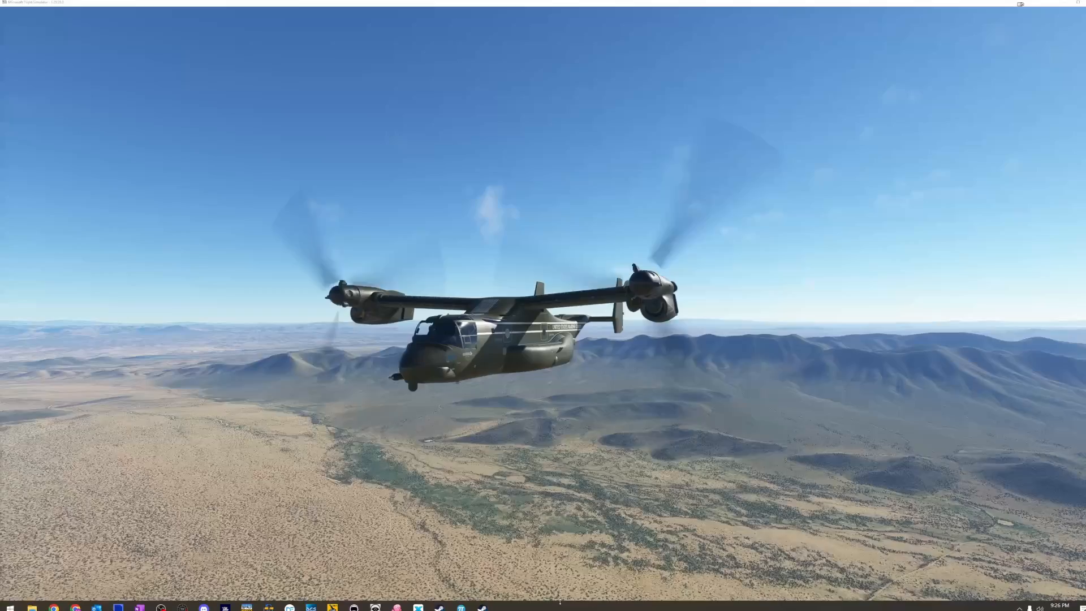
# Step: Pause the V-22 Osprey flight over the desert mountains and open the options menu
pyautogui.rightClick(560, 609)
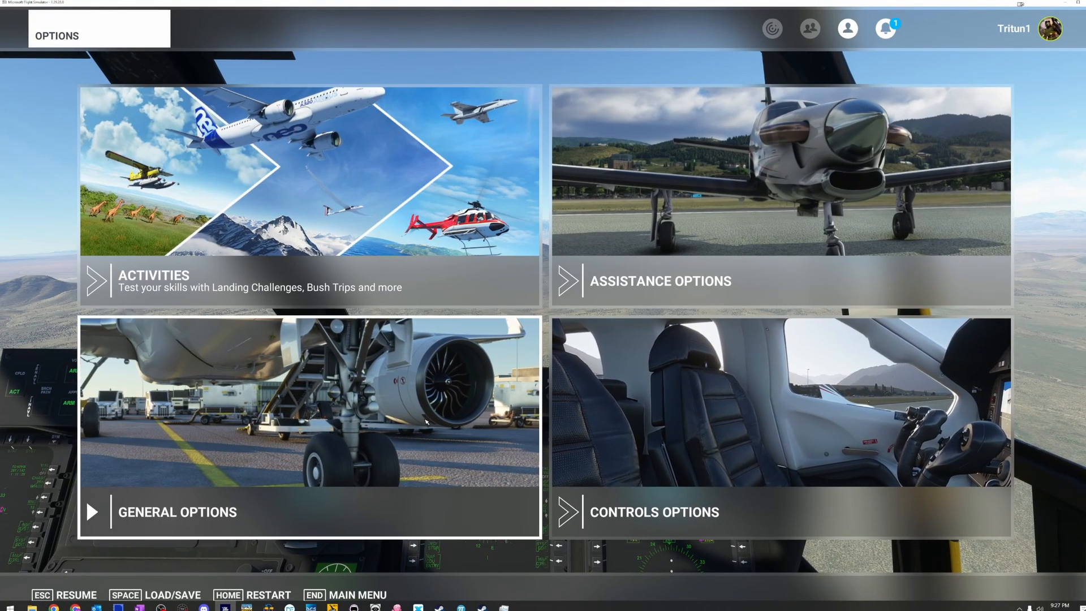
pyautogui.moveTo(325, 224)
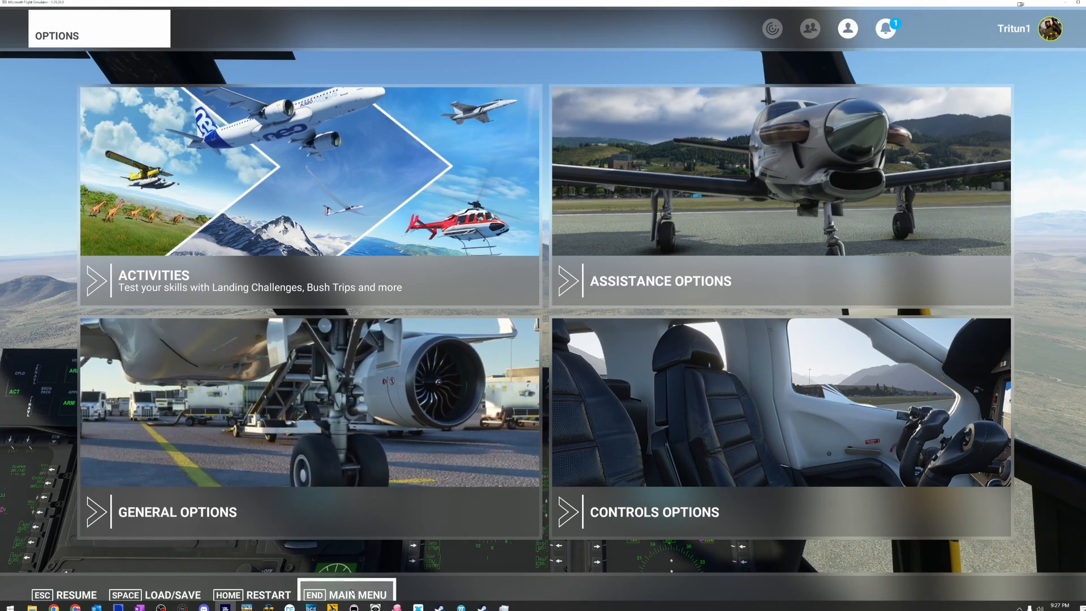
# Step: Quit the current Osprey flight to the main menu world map
pyautogui.click(358, 594)
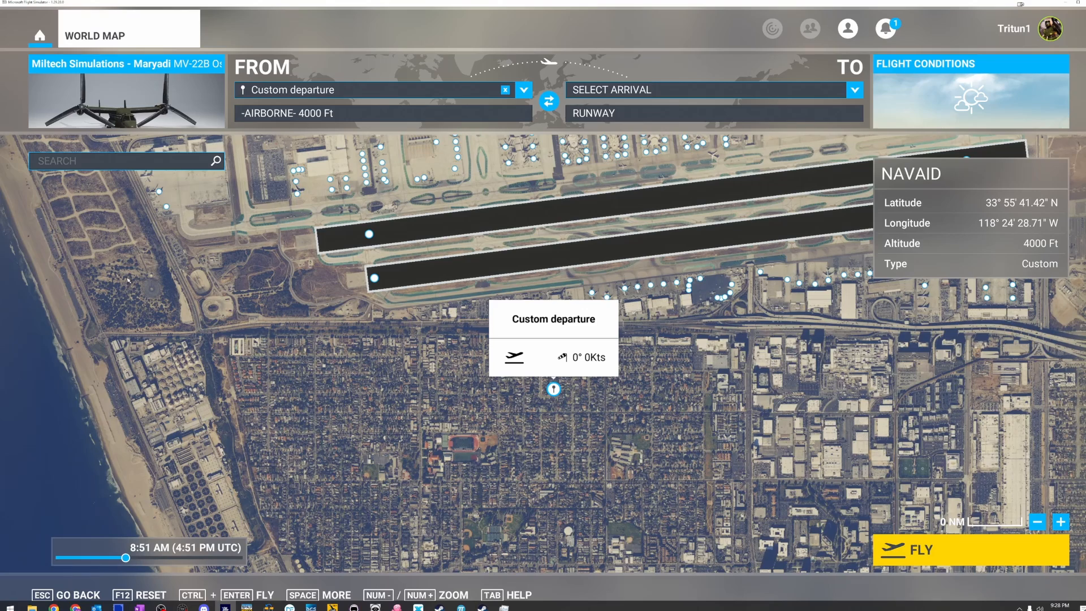
pyautogui.moveTo(324, 281)
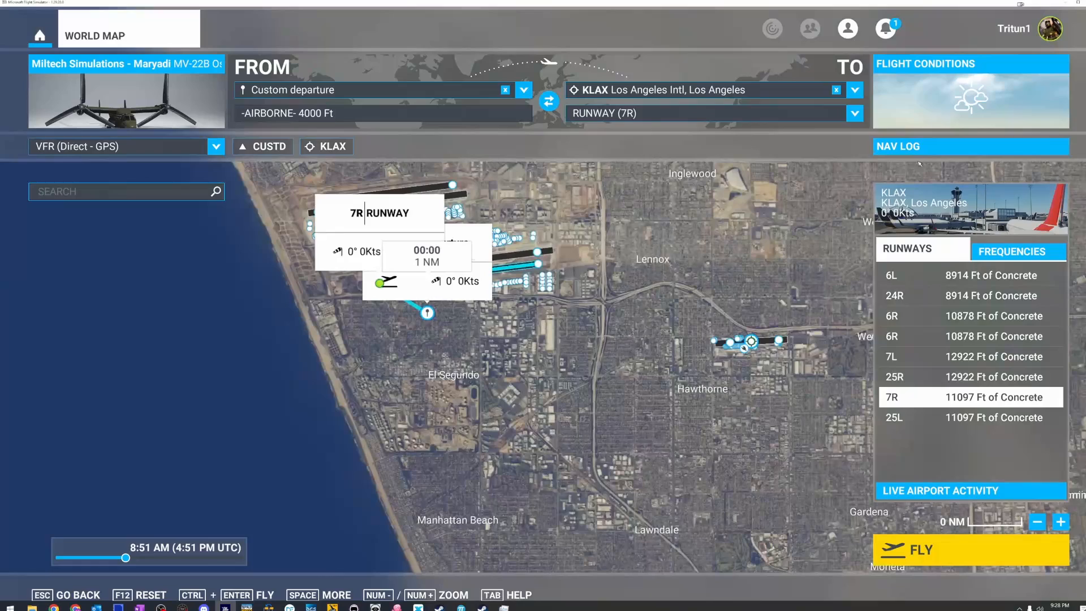
# Step: Close the KLAX airport details, view the navigation log, and launch the flight to KLAX
pyautogui.click(971, 146)
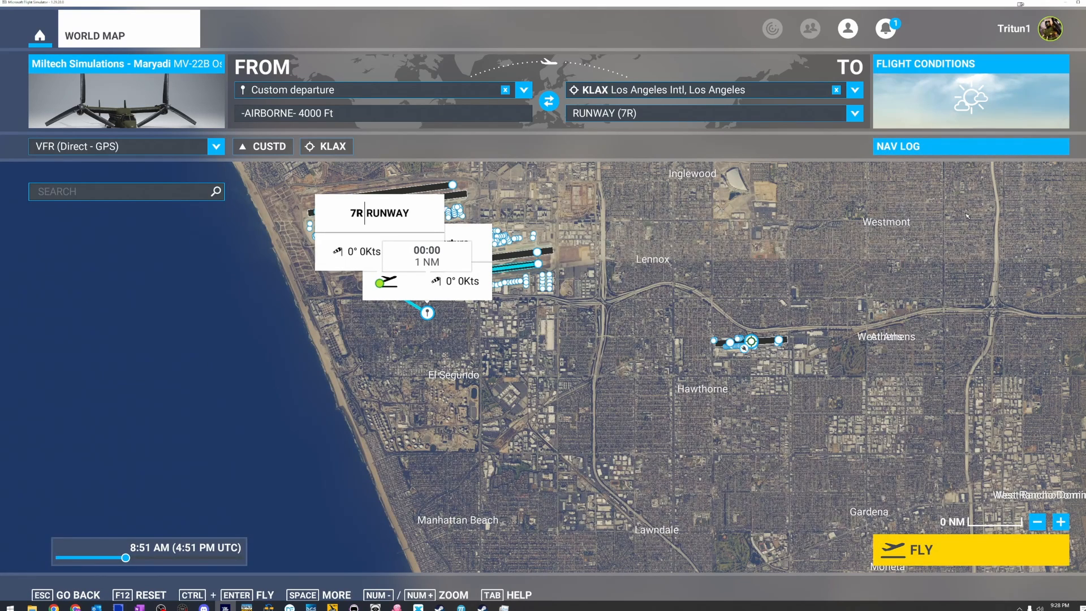
pyautogui.click(971, 145)
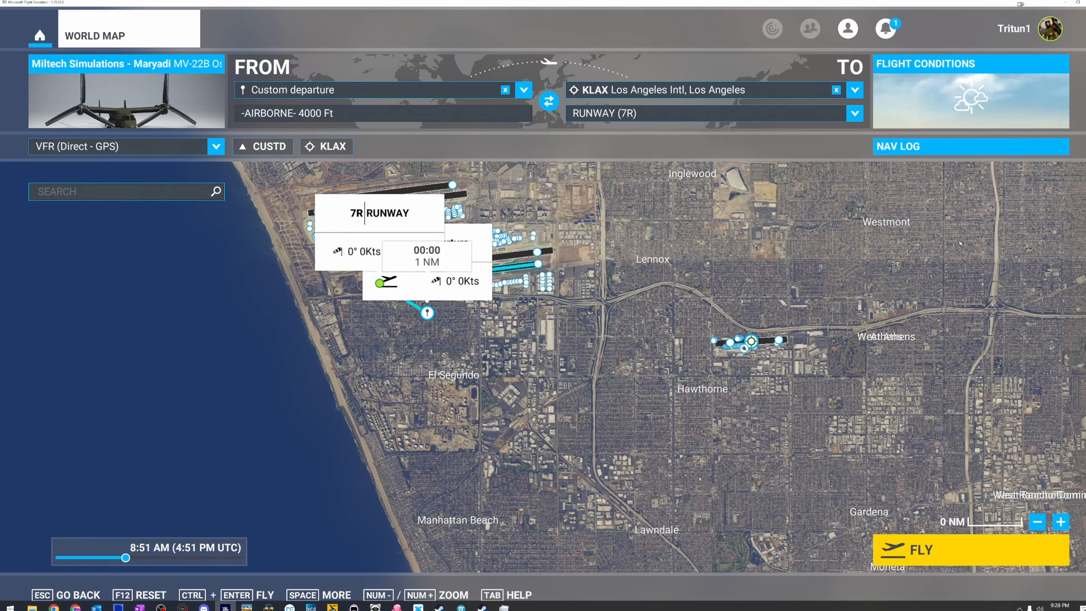
pyautogui.click(971, 146)
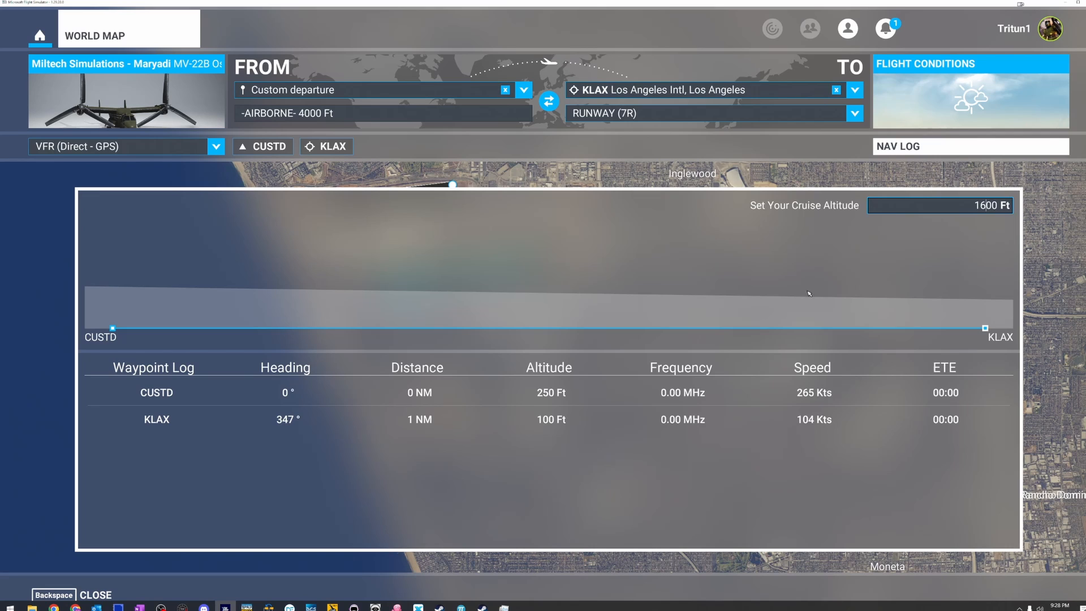
pyautogui.moveTo(97, 568)
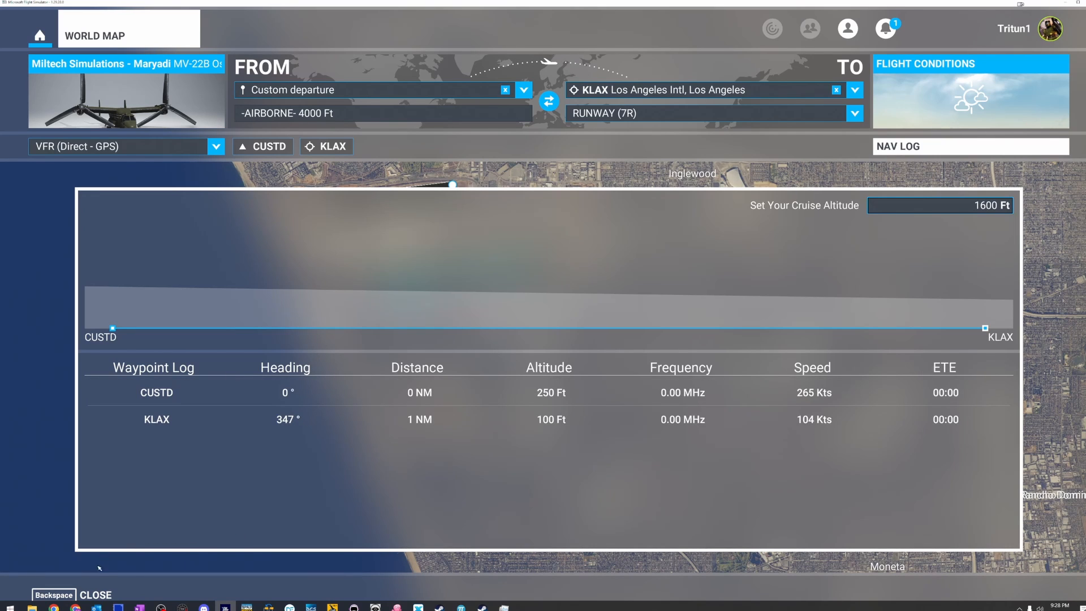
pyautogui.moveTo(635, 483)
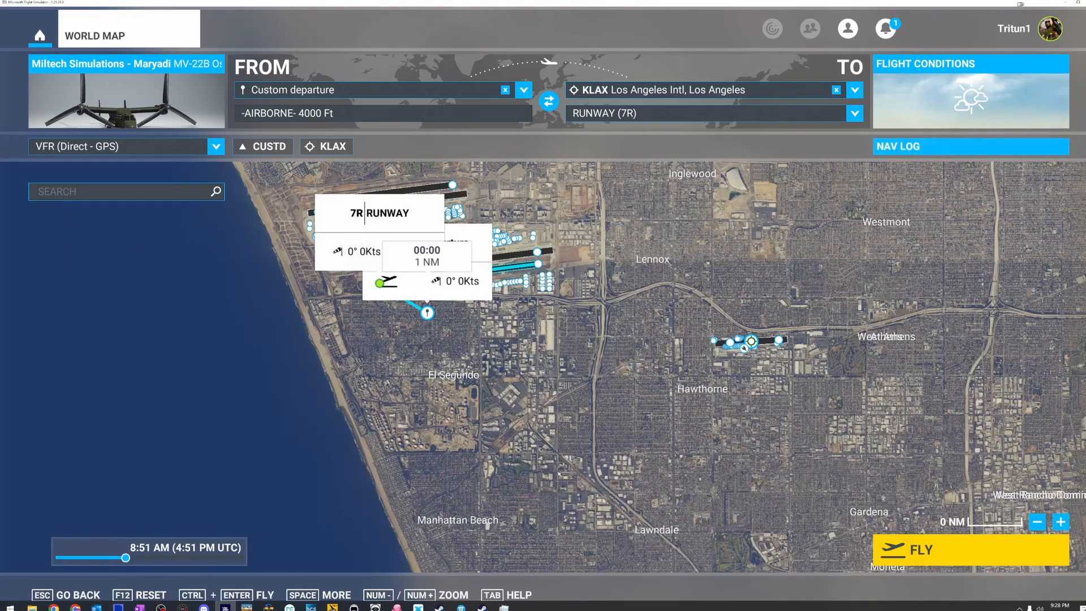
pyautogui.click(972, 550)
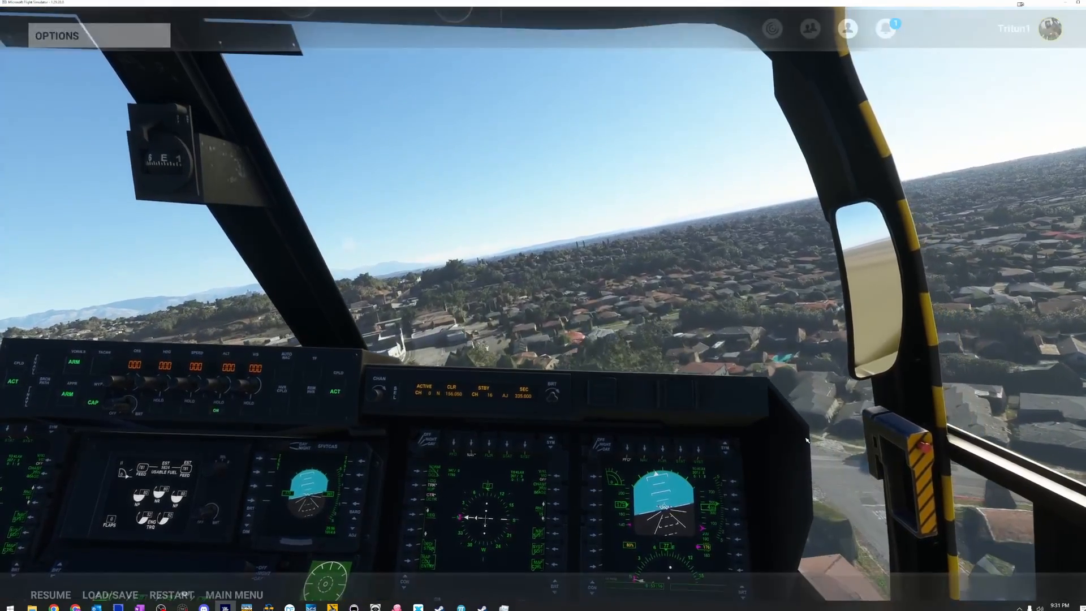
# Step: Show Task Manager's Details tab and select the FlightSimulator.exe process
pyautogui.click(57, 35)
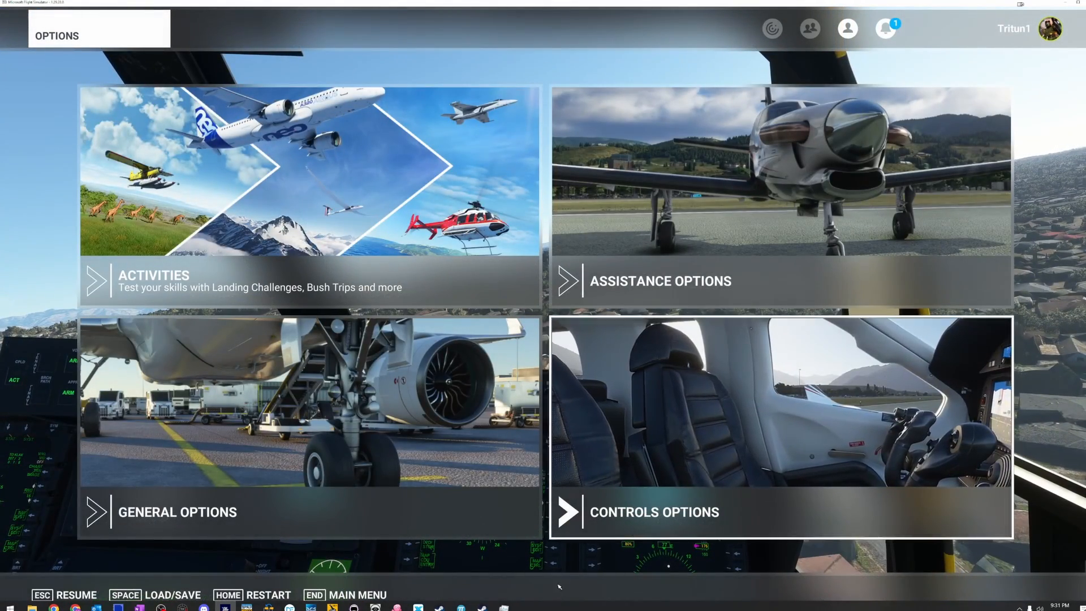
pyautogui.moveTo(504, 608)
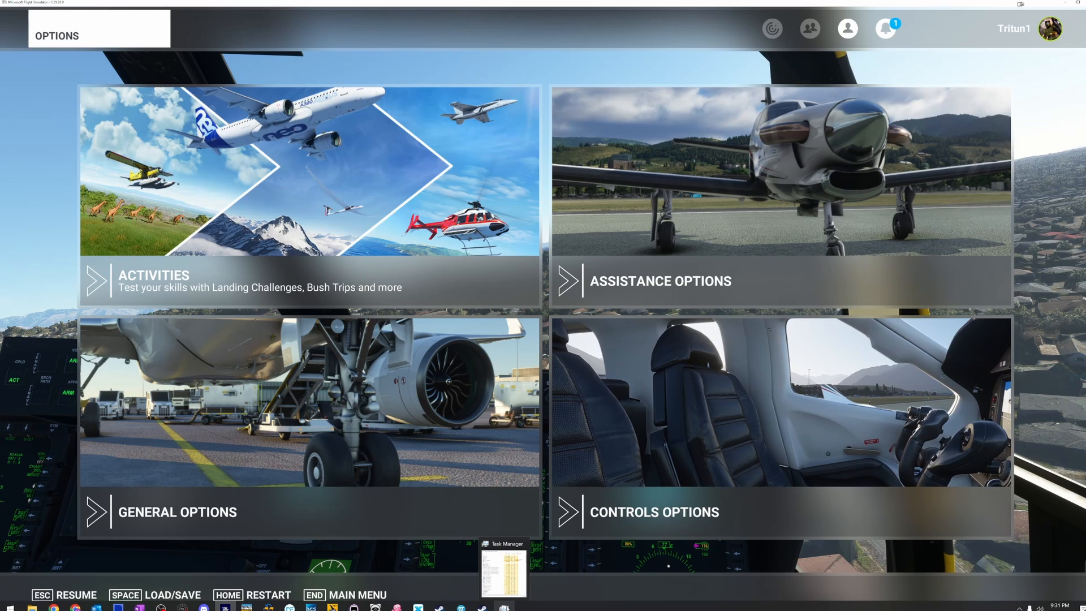
pyautogui.click(507, 563)
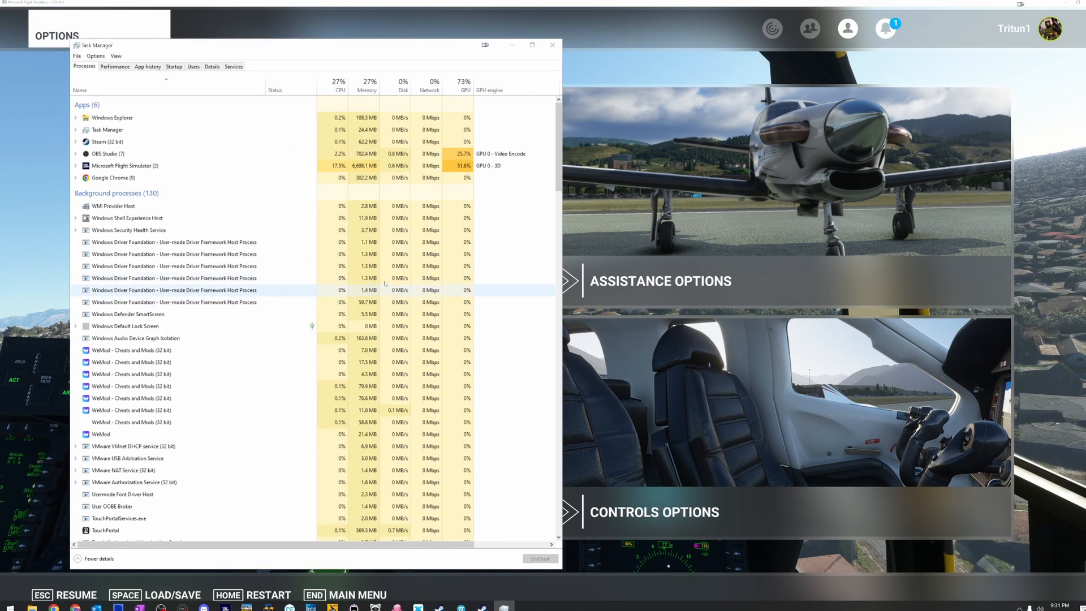
pyautogui.click(212, 67)
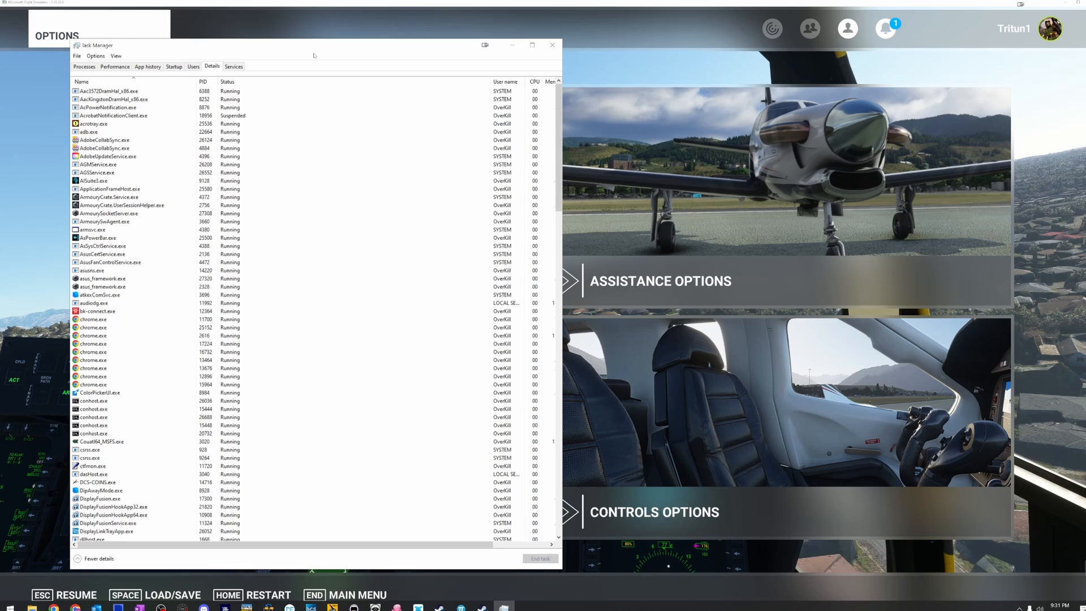
pyautogui.scroll(-3)
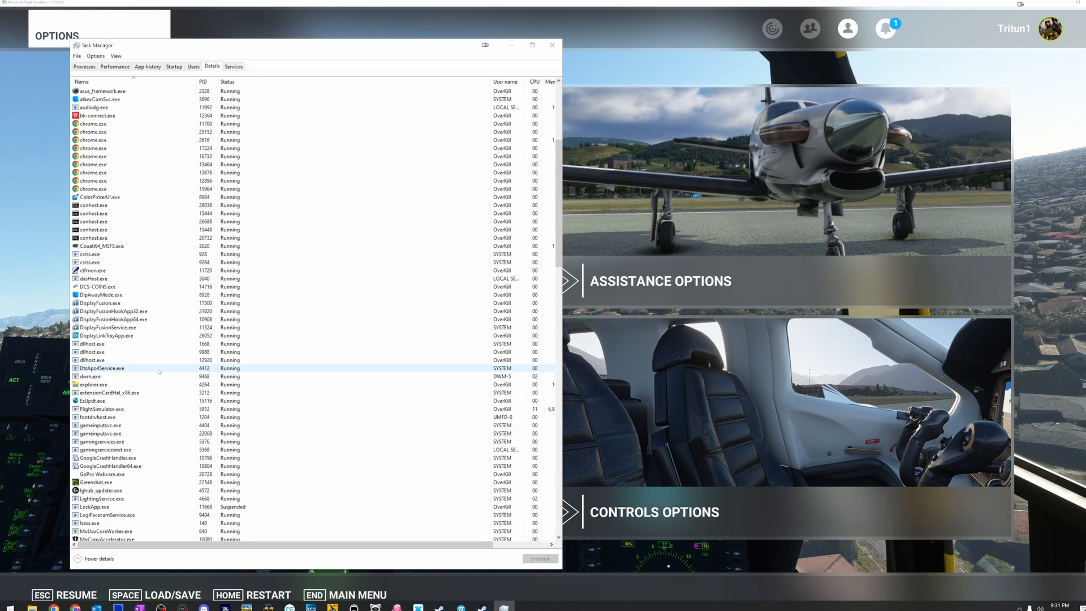
pyautogui.scroll(-3)
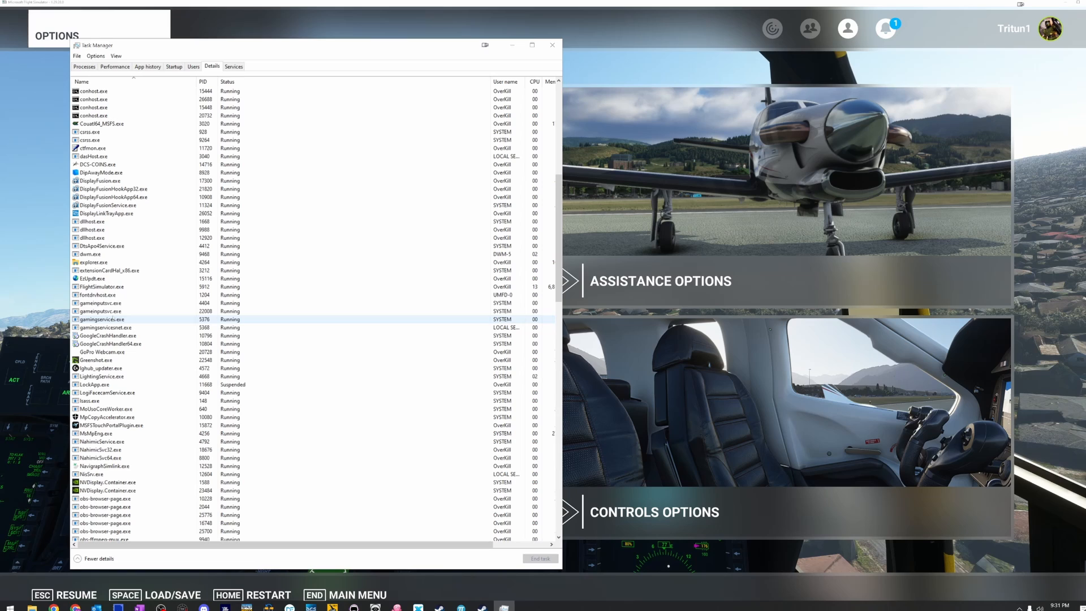
pyautogui.click(102, 246)
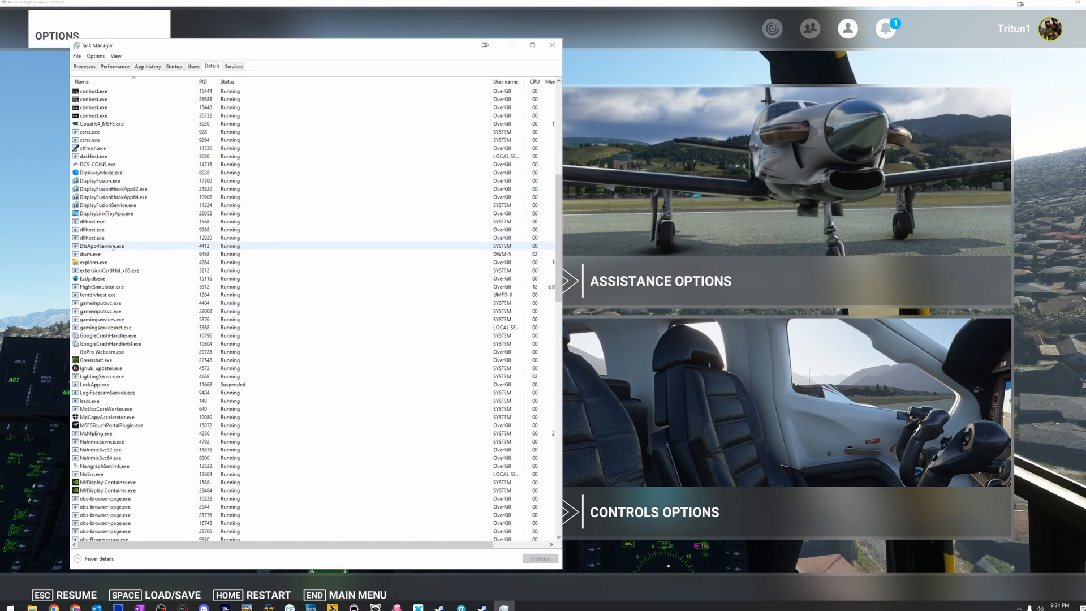
pyautogui.click(99, 287)
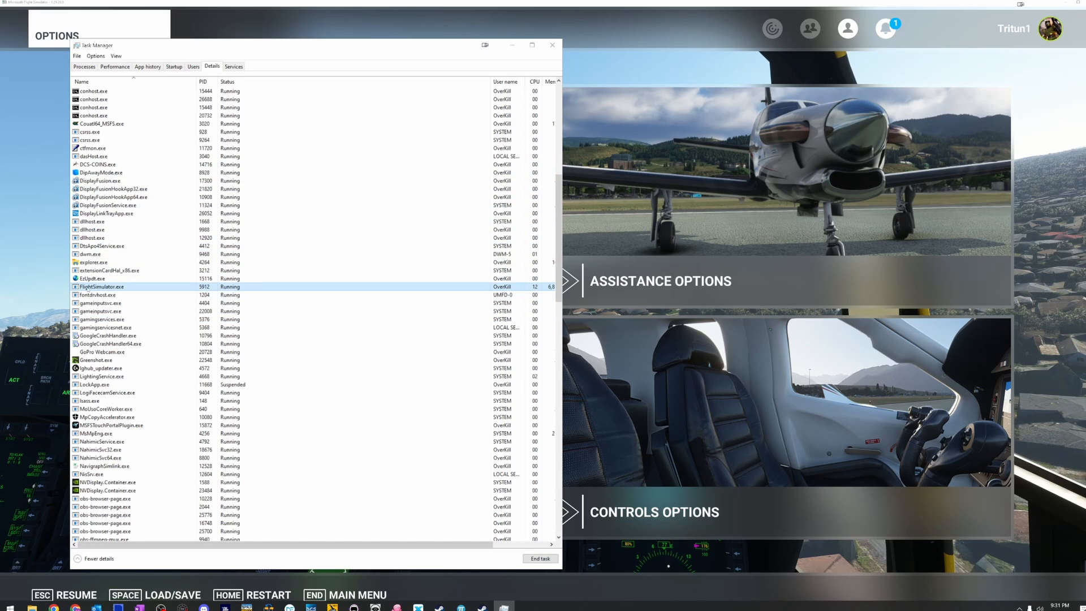
# Step: Set FlightSimulator.exe priority to High and confirm the change
pyautogui.rightClick(101, 286)
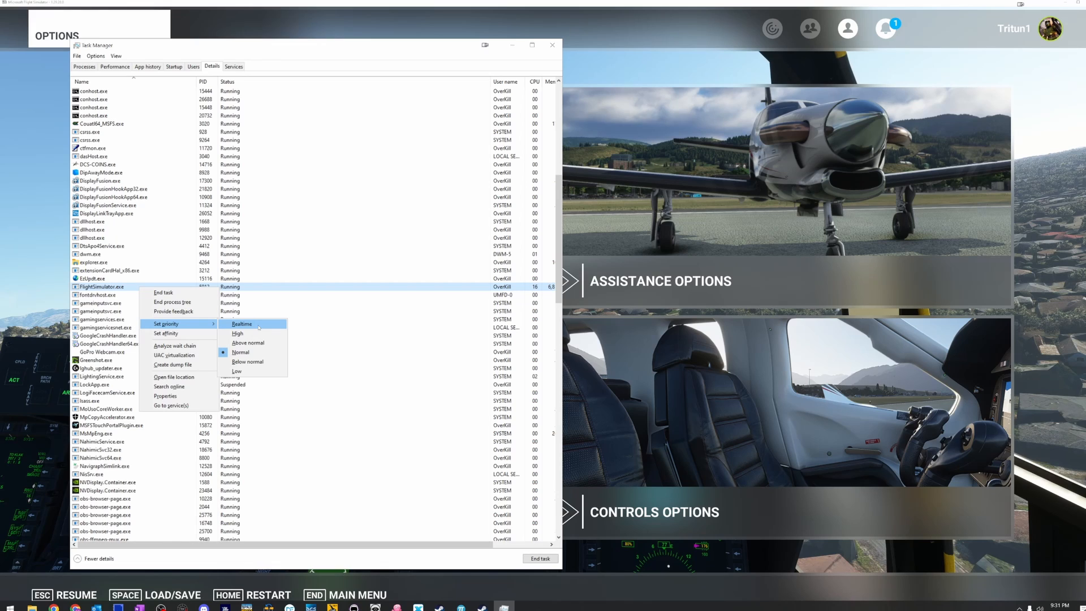
pyautogui.moveTo(253, 333)
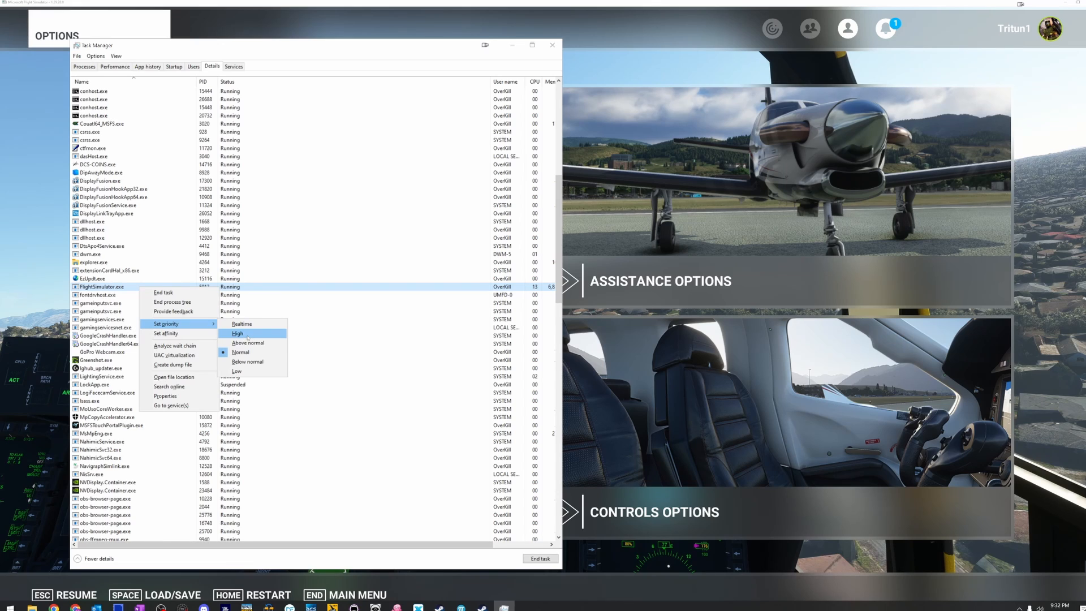
pyautogui.click(238, 333)
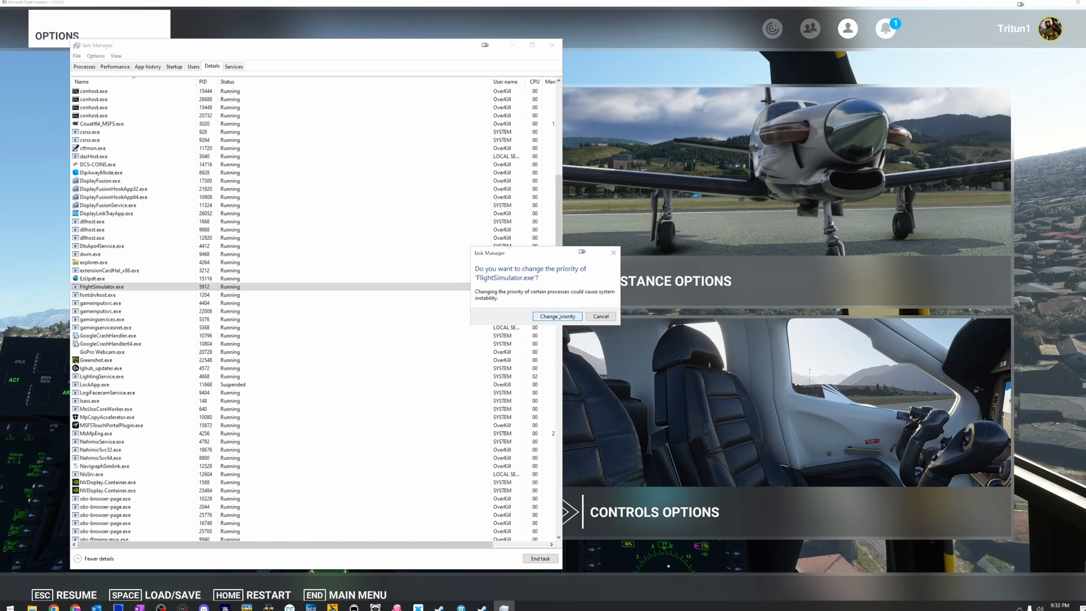
pyautogui.click(557, 316)
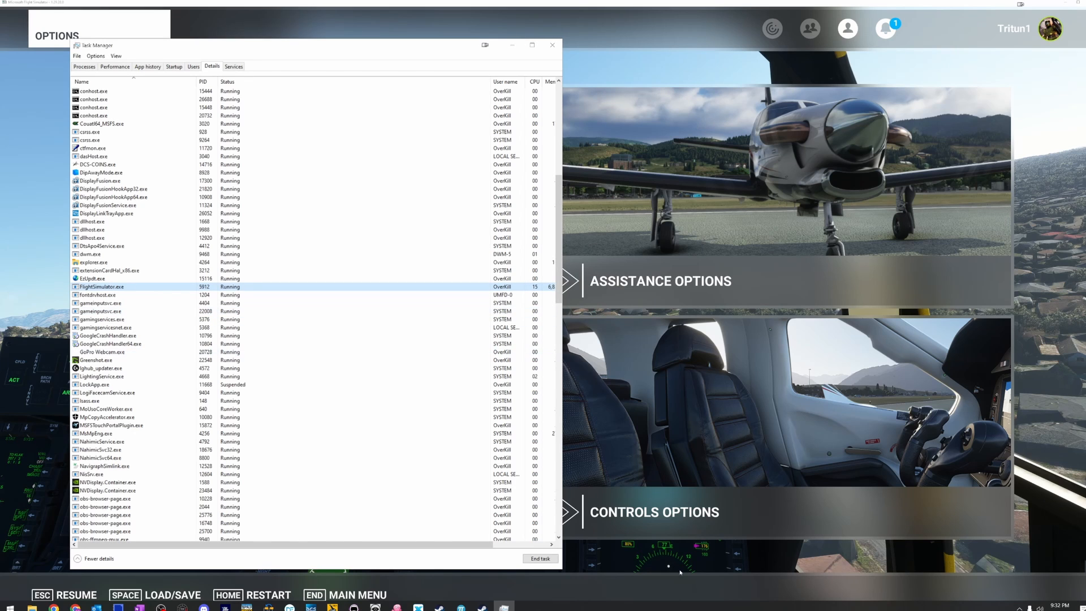
pyautogui.click(552, 45)
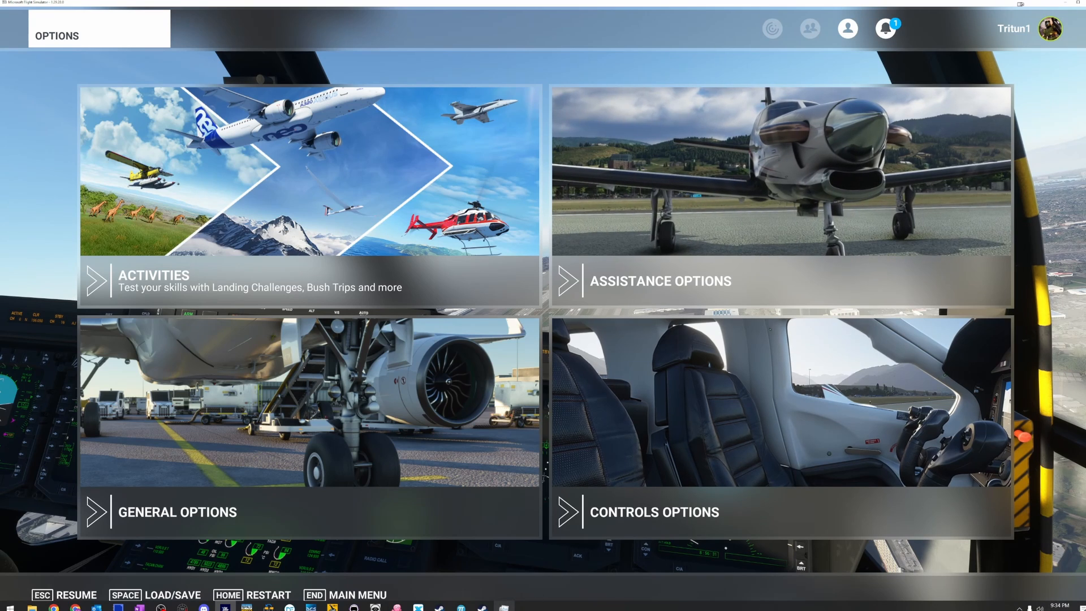
# Step: Check that FlightSimulator.exe's priority is still High, then dismiss the menu unchanged
pyautogui.rightClick(100, 286)
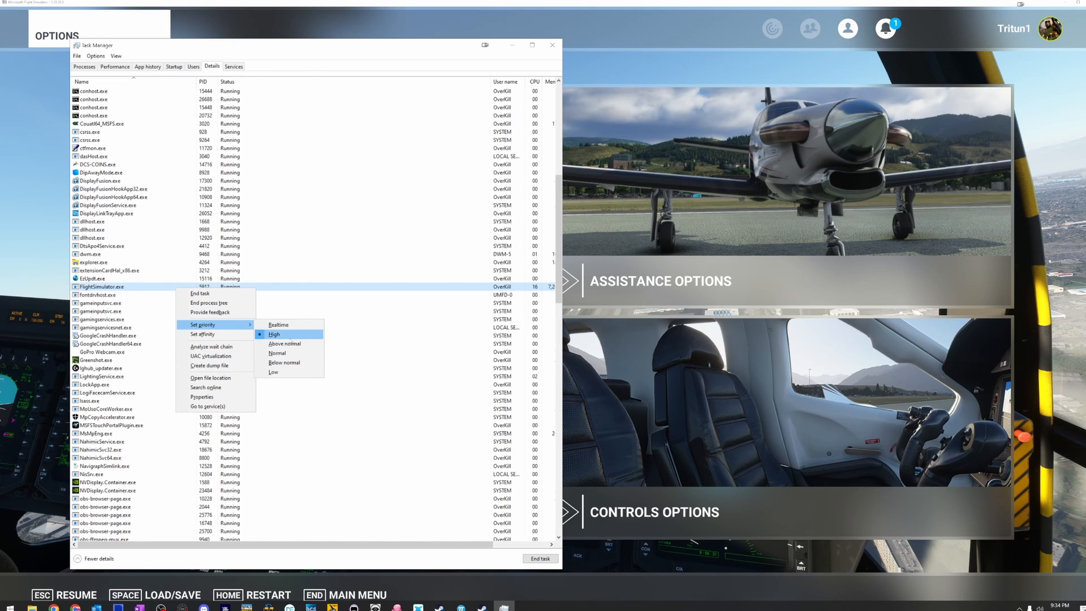
pyautogui.moveTo(284, 343)
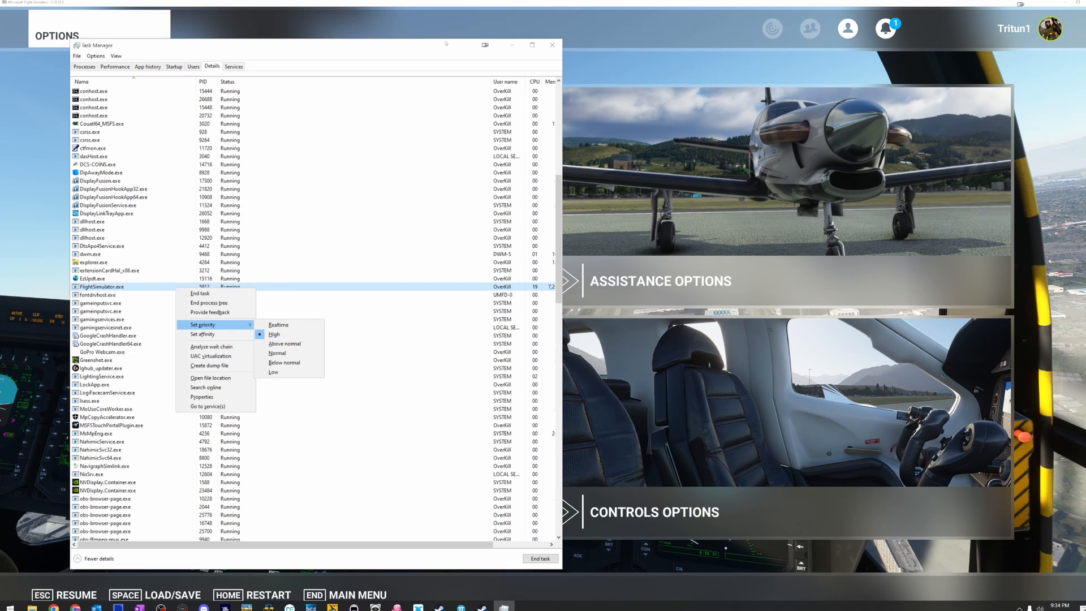
pyautogui.click(552, 45)
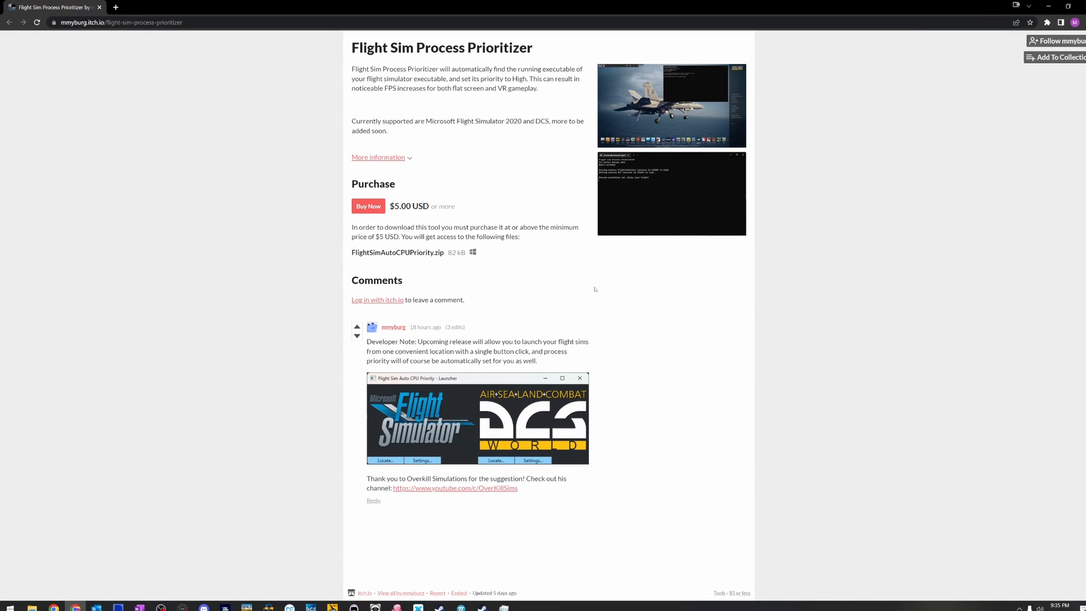
pyautogui.moveTo(619, 280)
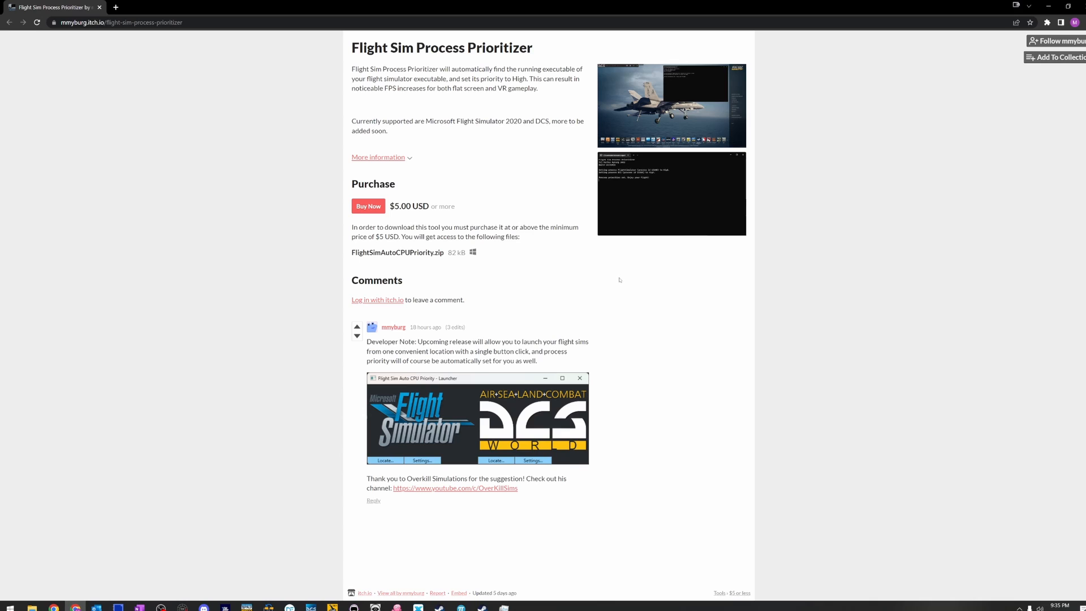
pyautogui.moveTo(623, 276)
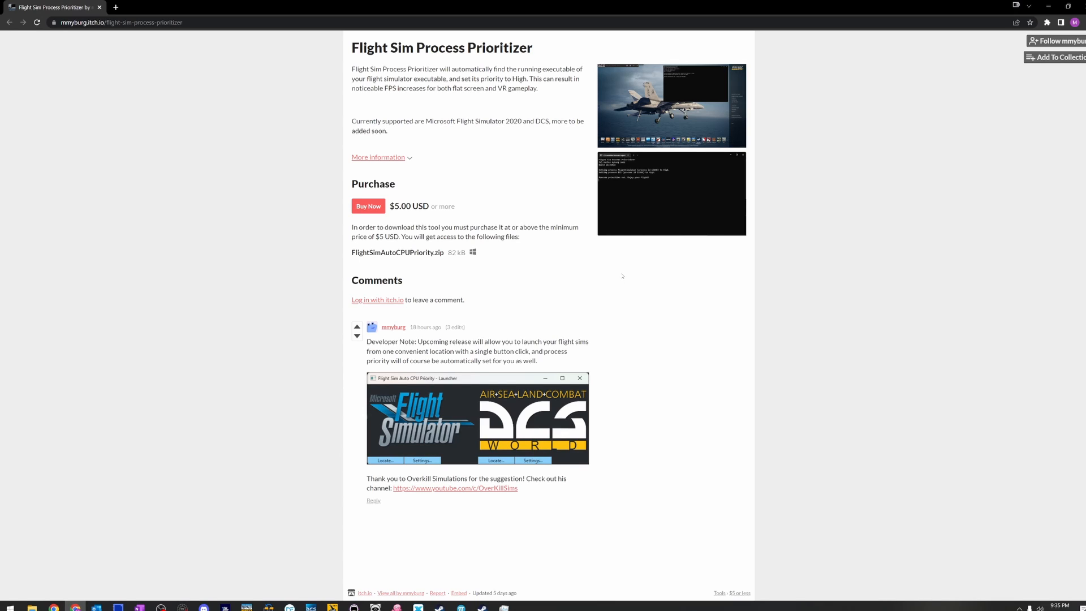
pyautogui.moveTo(533, 489)
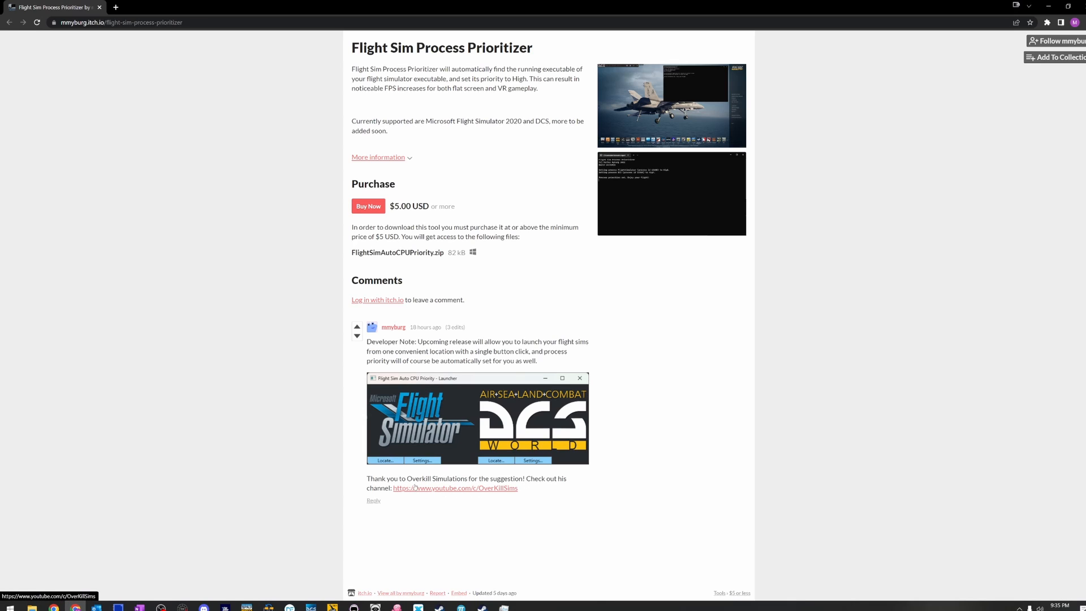
pyautogui.moveTo(426, 342)
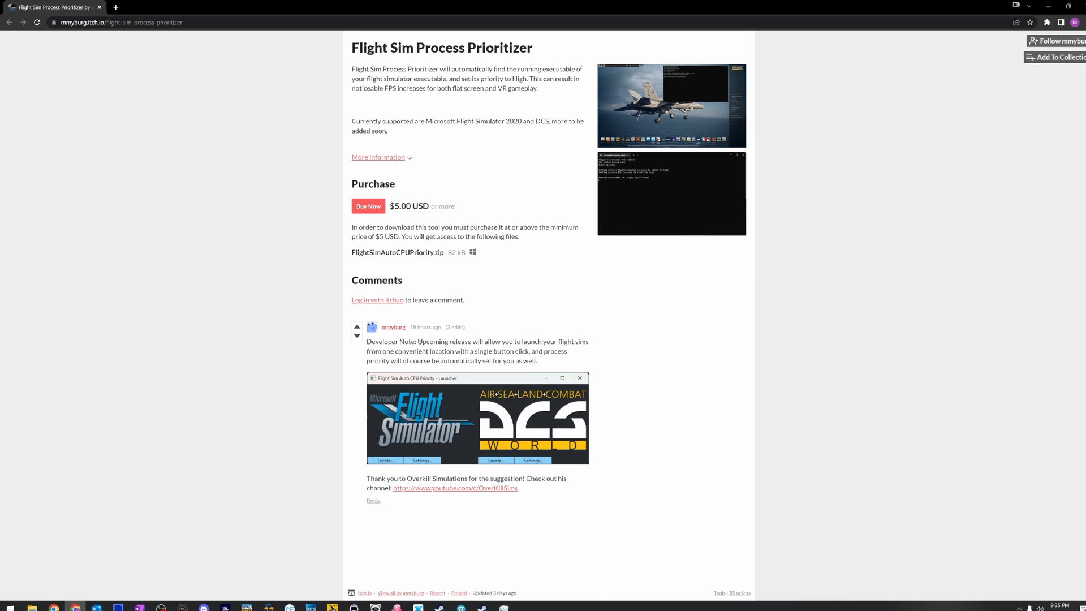
# Step: Highlight the developer note about automatically setting simulator priority to High
pyautogui.moveTo(417, 340); pyautogui.dragTo(589, 340)
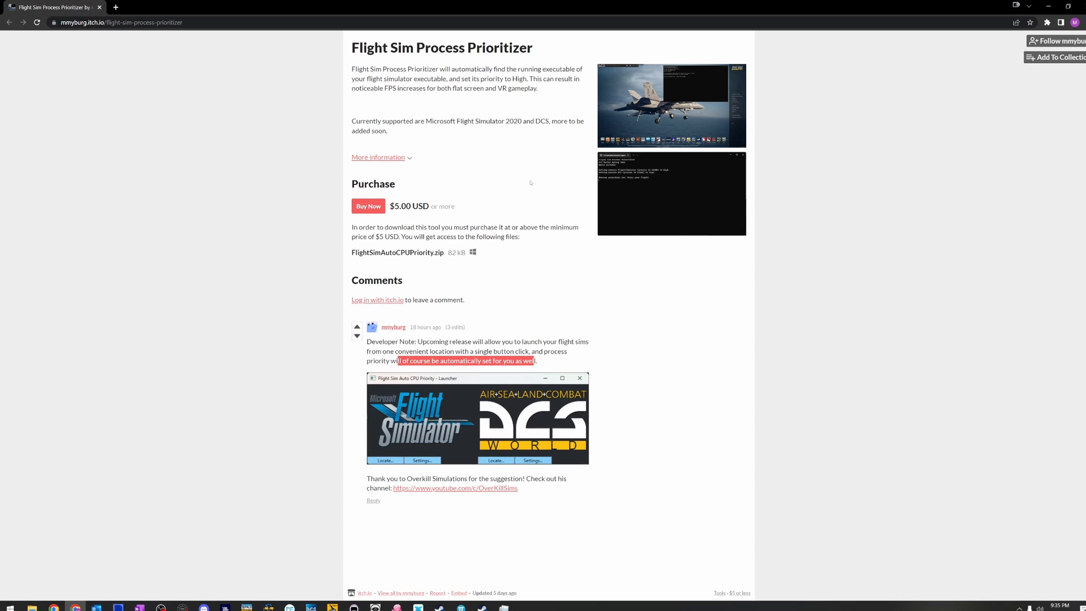
pyautogui.moveTo(667, 103)
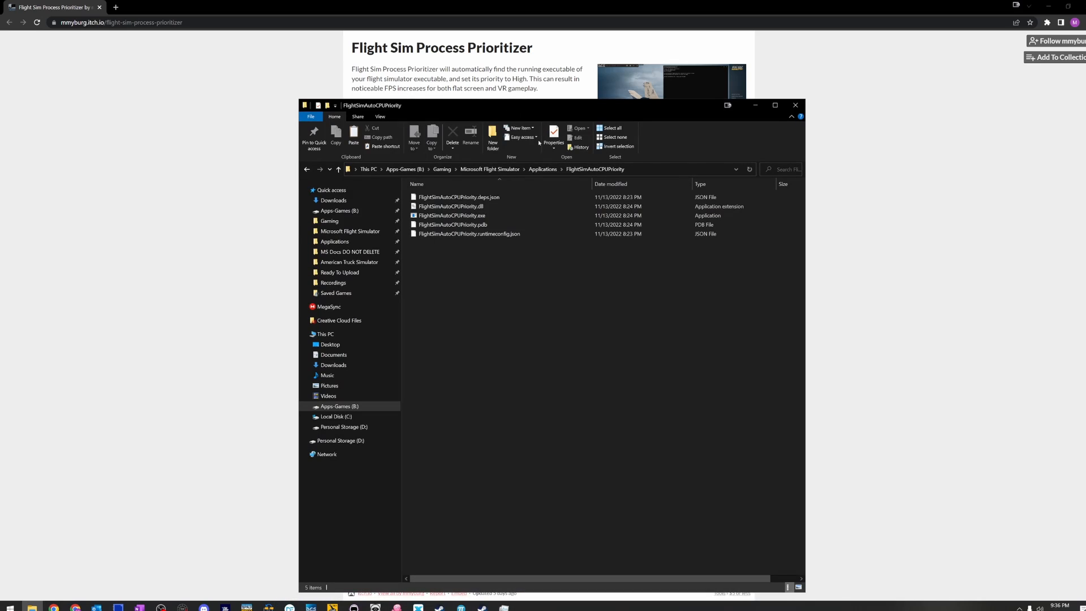
pyautogui.moveTo(451, 215)
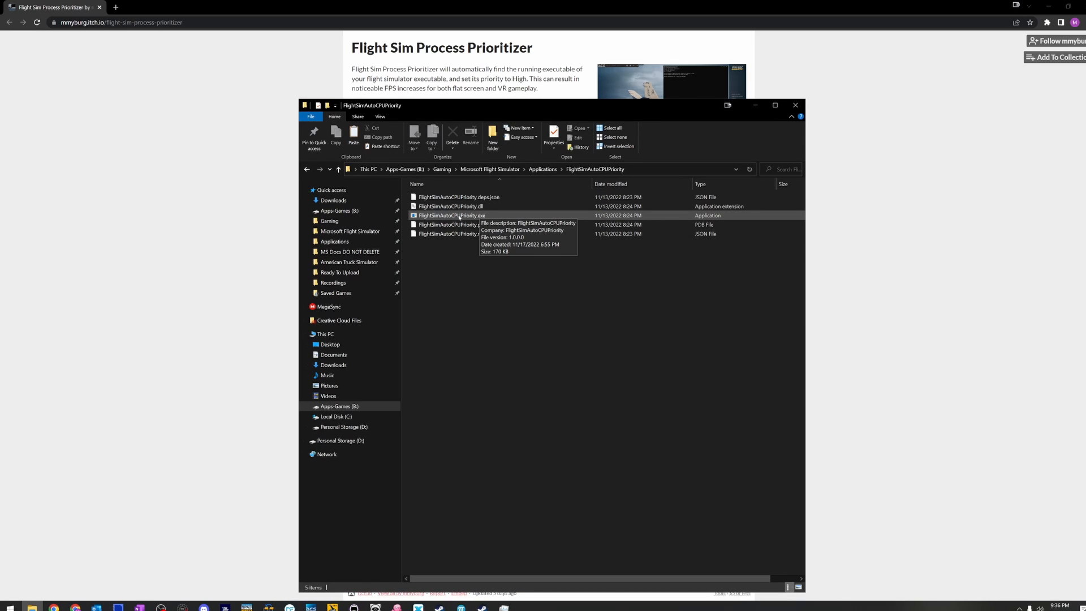
# Step: Run FlightSimAutoCPUPriority.exe, which reports FlightSimulator set to High priority
pyautogui.rightClick(448, 215)
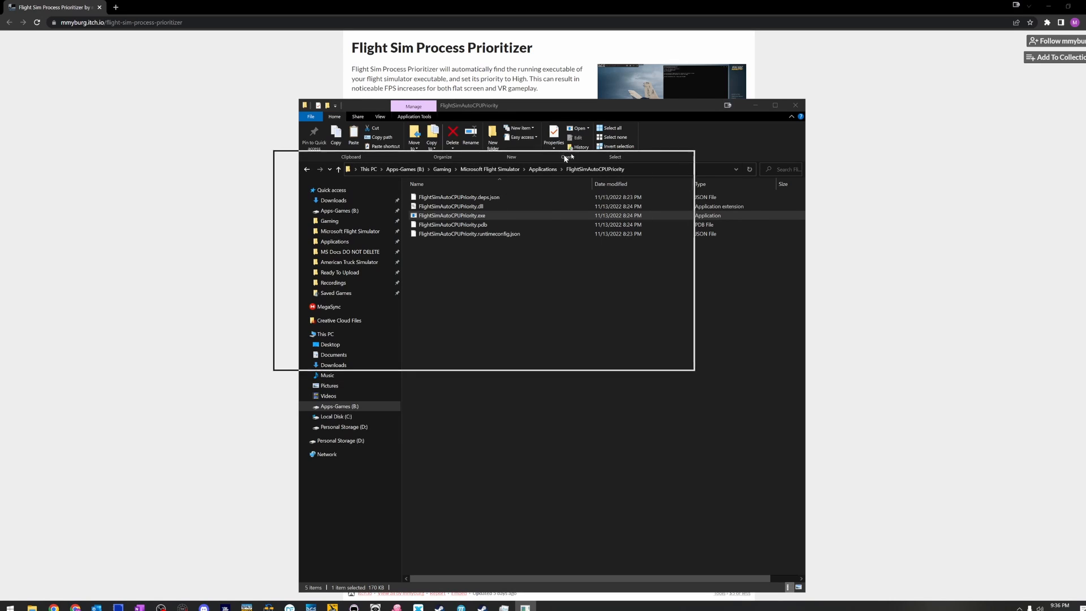
pyautogui.doubleClick(451, 215)
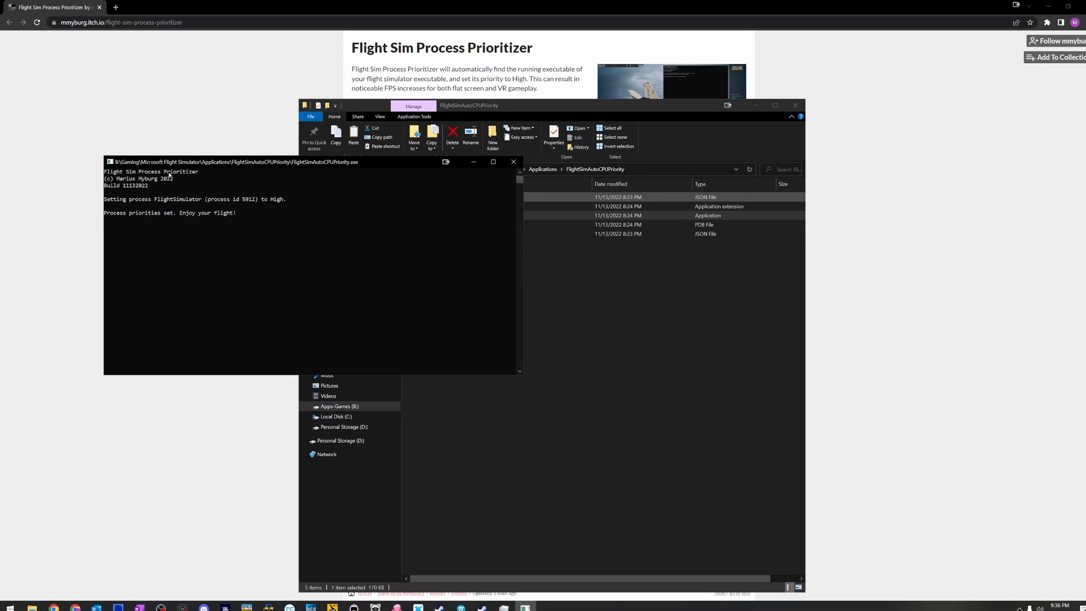
pyautogui.click(513, 162)
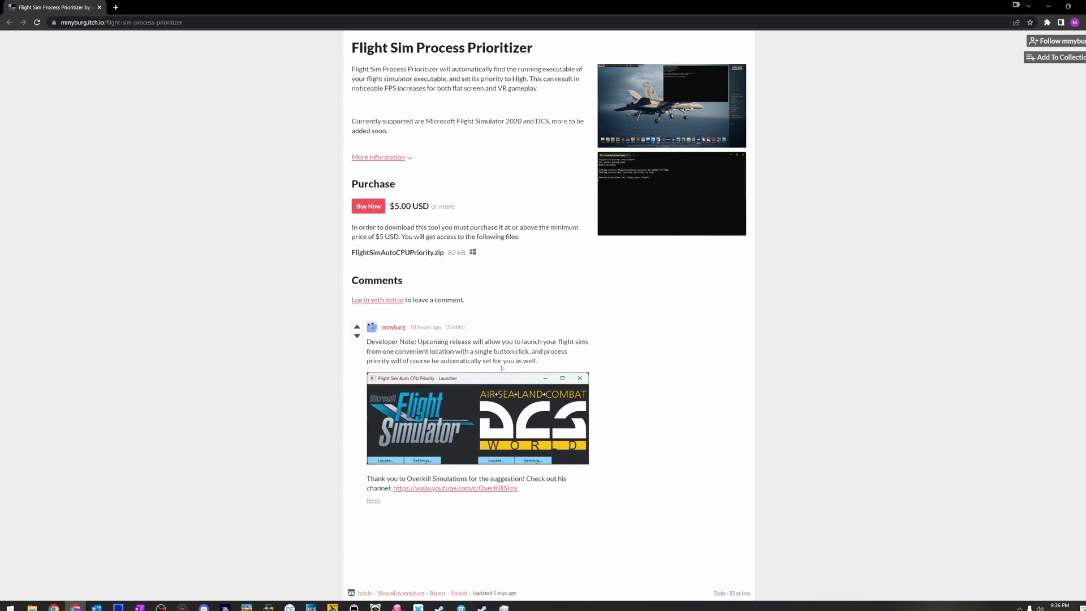
pyautogui.moveTo(444, 459)
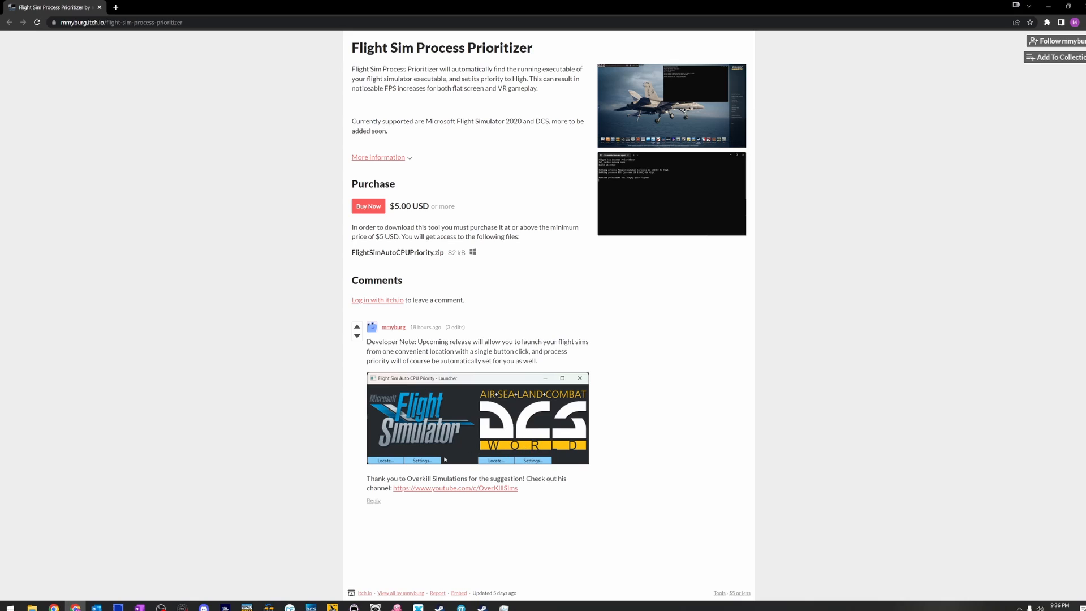
pyautogui.moveTo(529, 460)
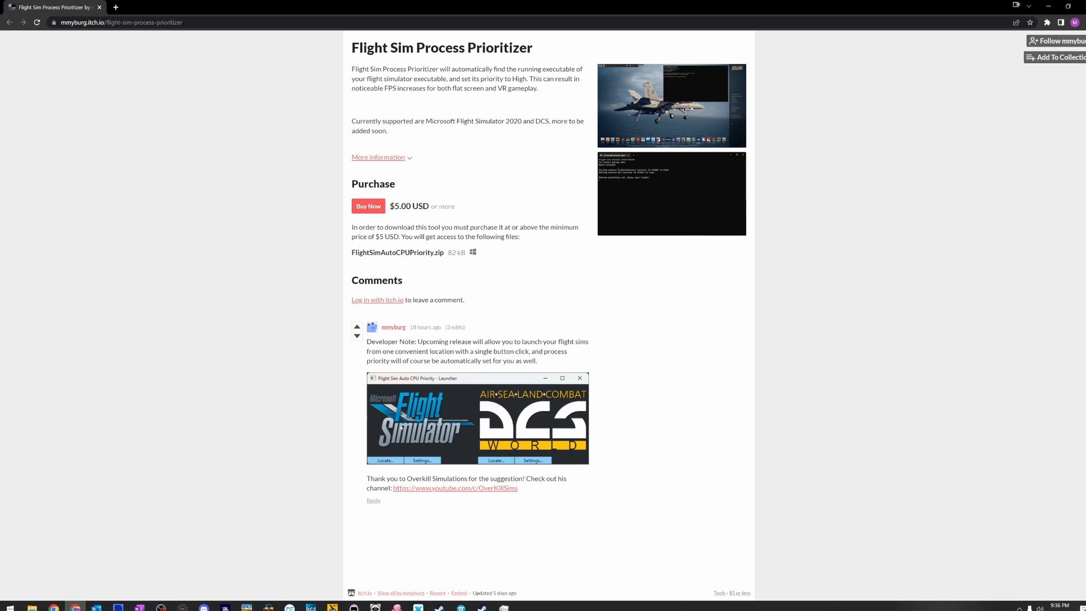
pyautogui.moveTo(393, 447)
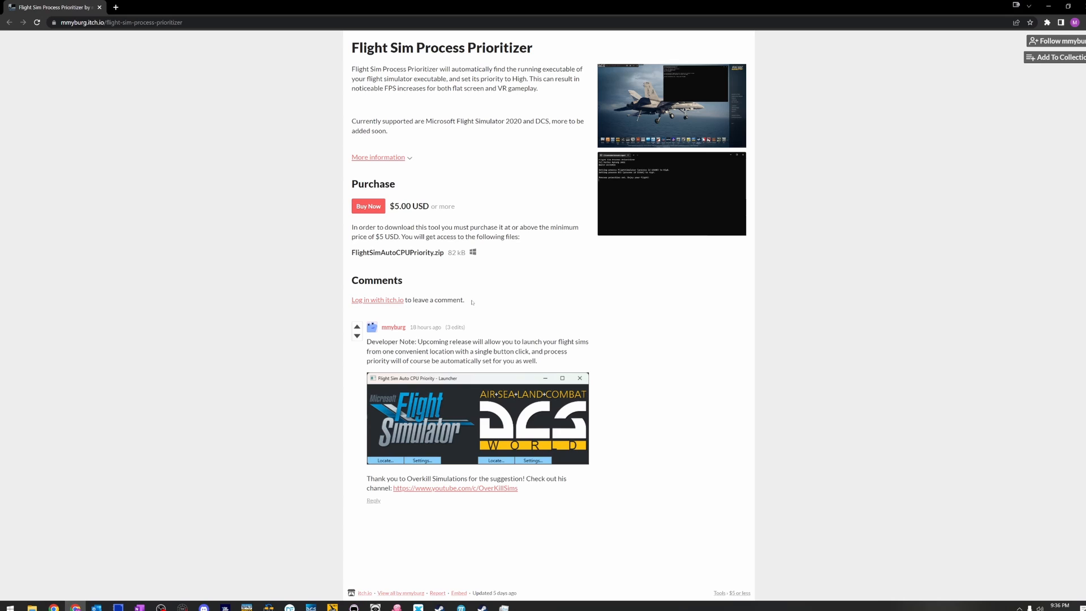
pyautogui.moveTo(256, 202)
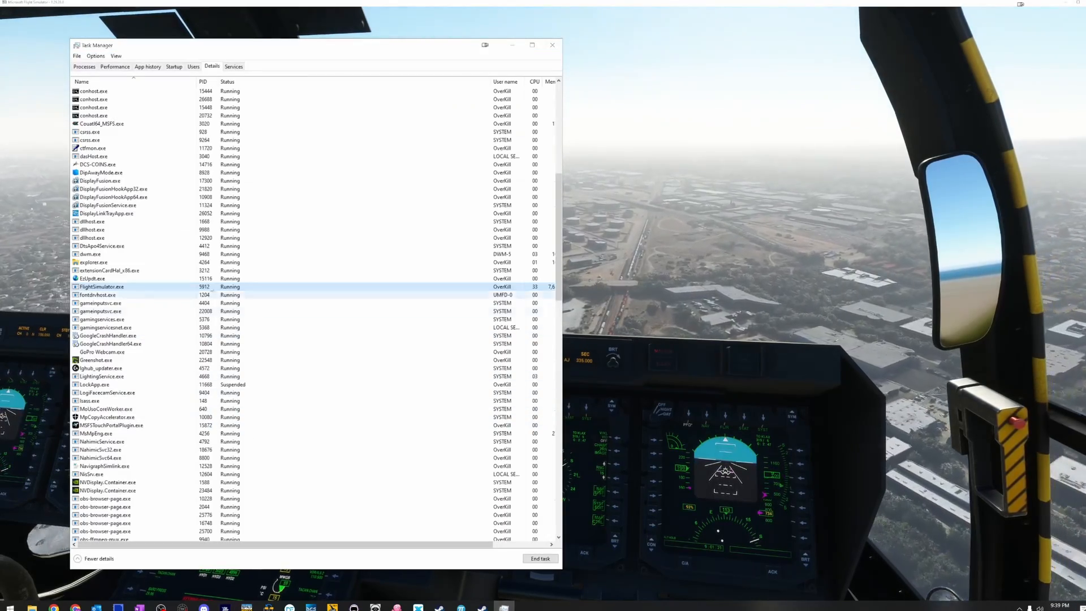
# Step: Open FlightSimulator.exe's actions menu to see High marked as its priority
pyautogui.rightClick(101, 286)
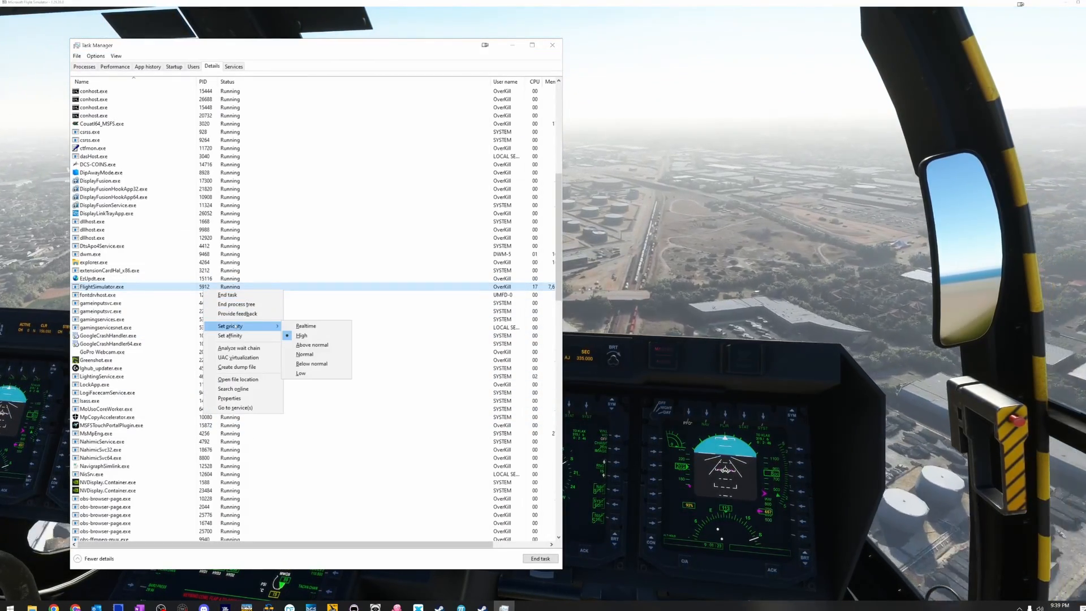